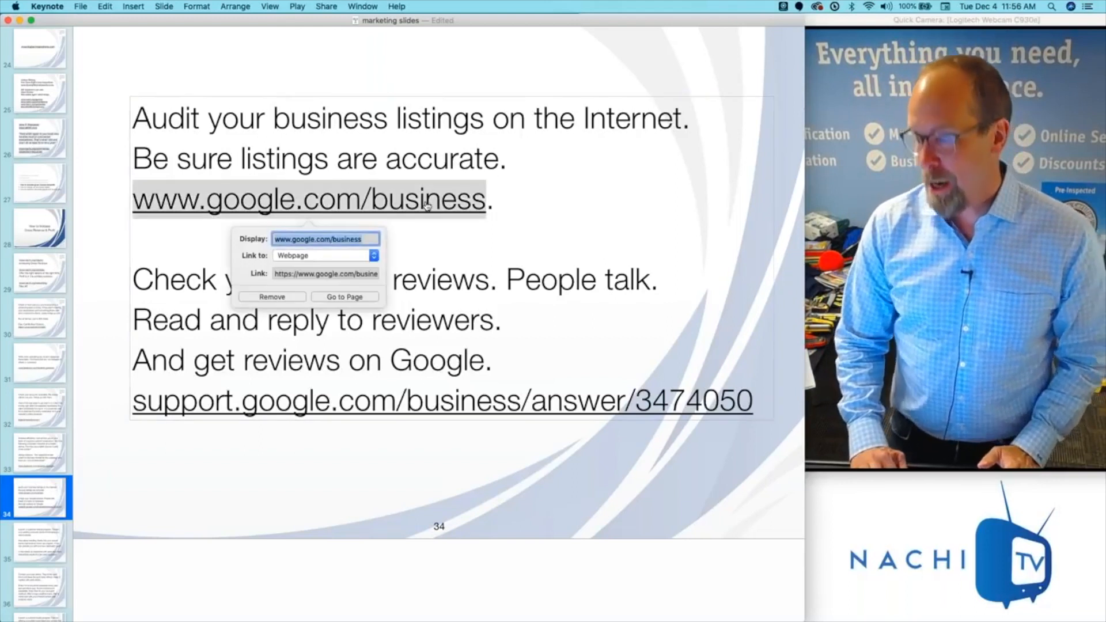
Follow the slide's google.com/business link to load the Google My Business home page in Chrome.
left_click(345, 297)
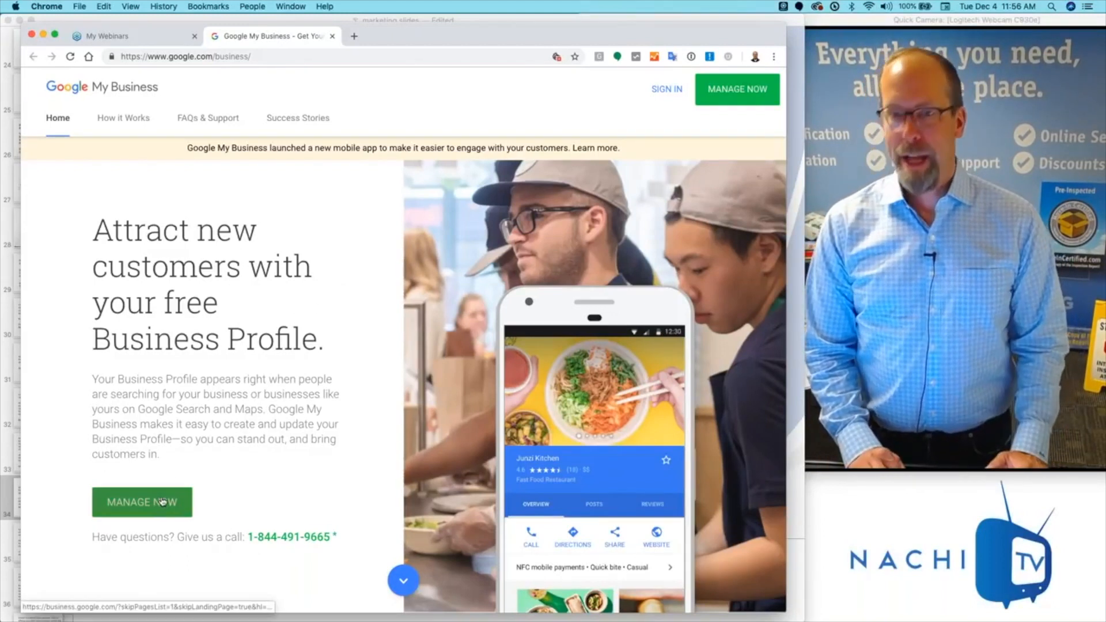
mouse_move(124, 118)
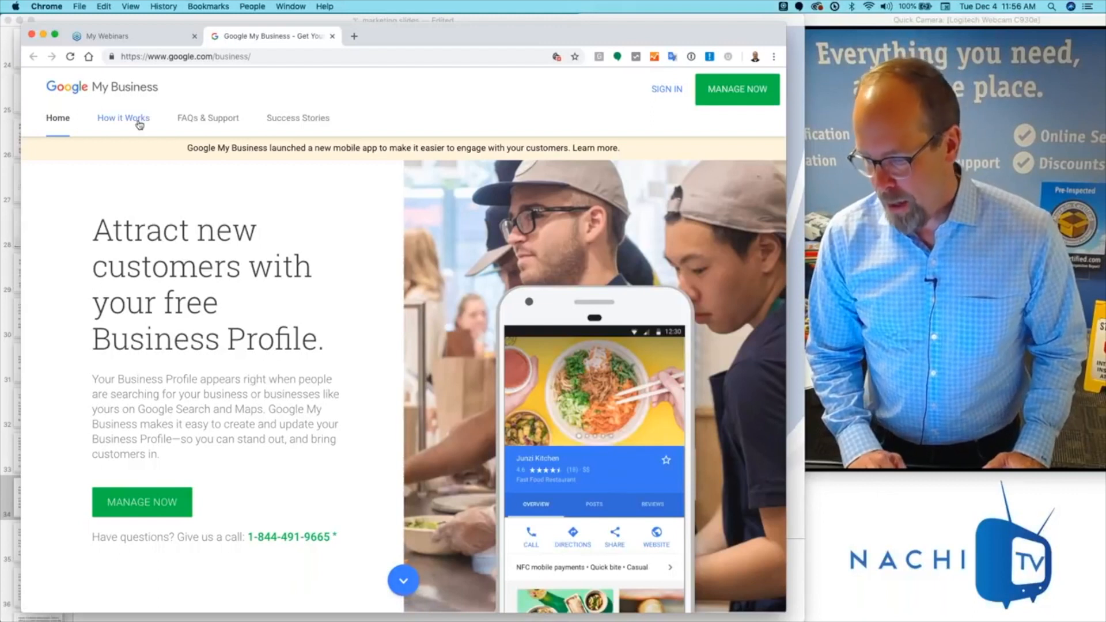
mouse_move(123, 117)
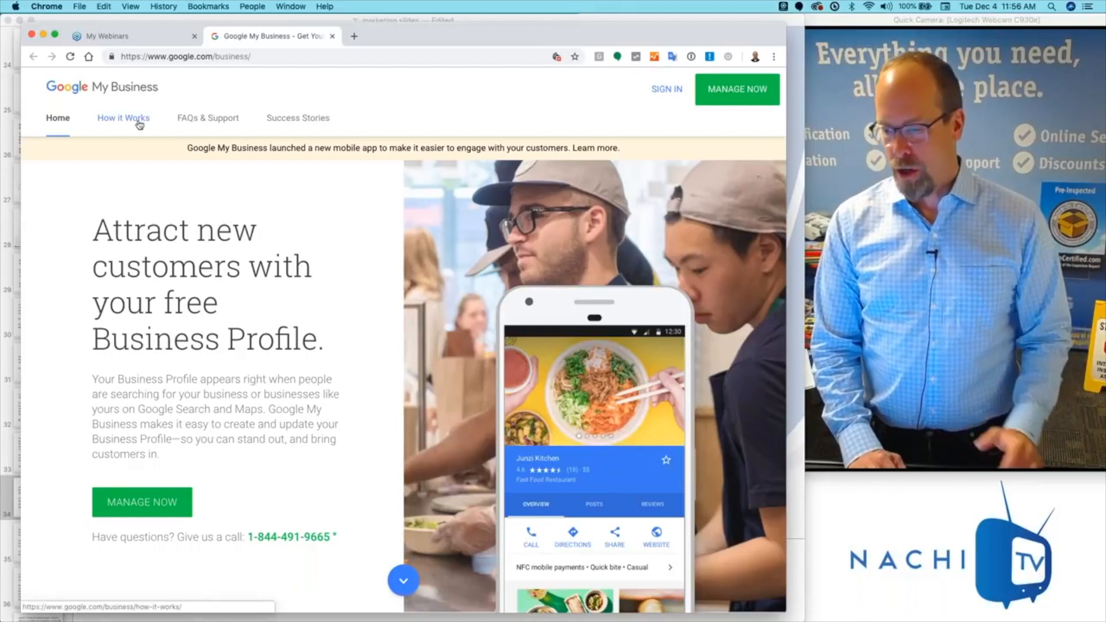
Visit How it Works and its Website, Posts and Bookings feature pages in turn.
left_click(123, 118)
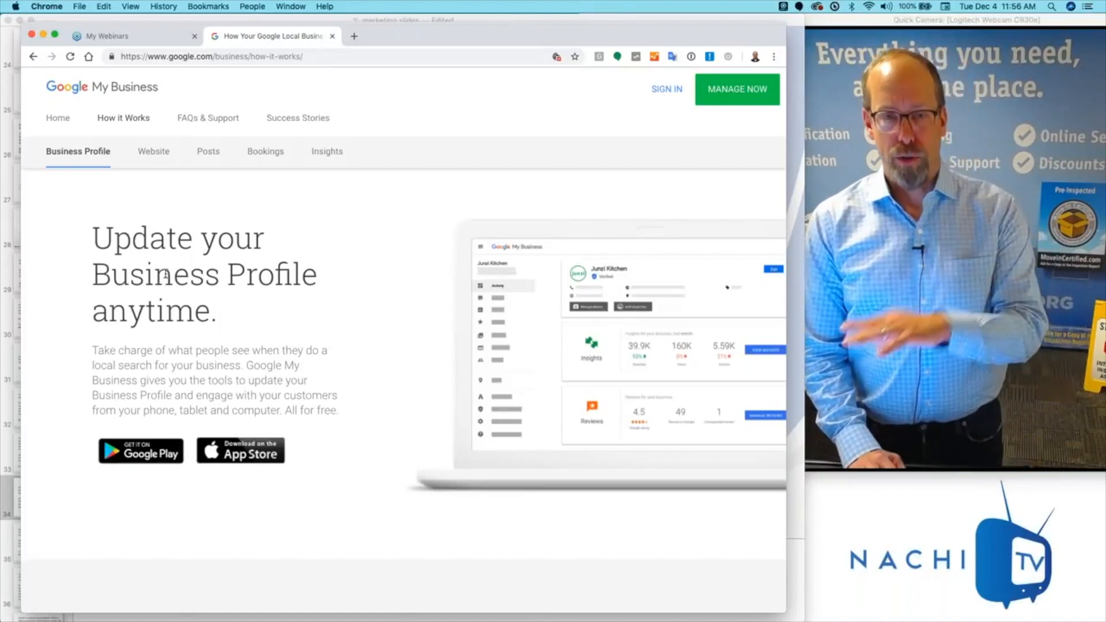
left_click(153, 151)
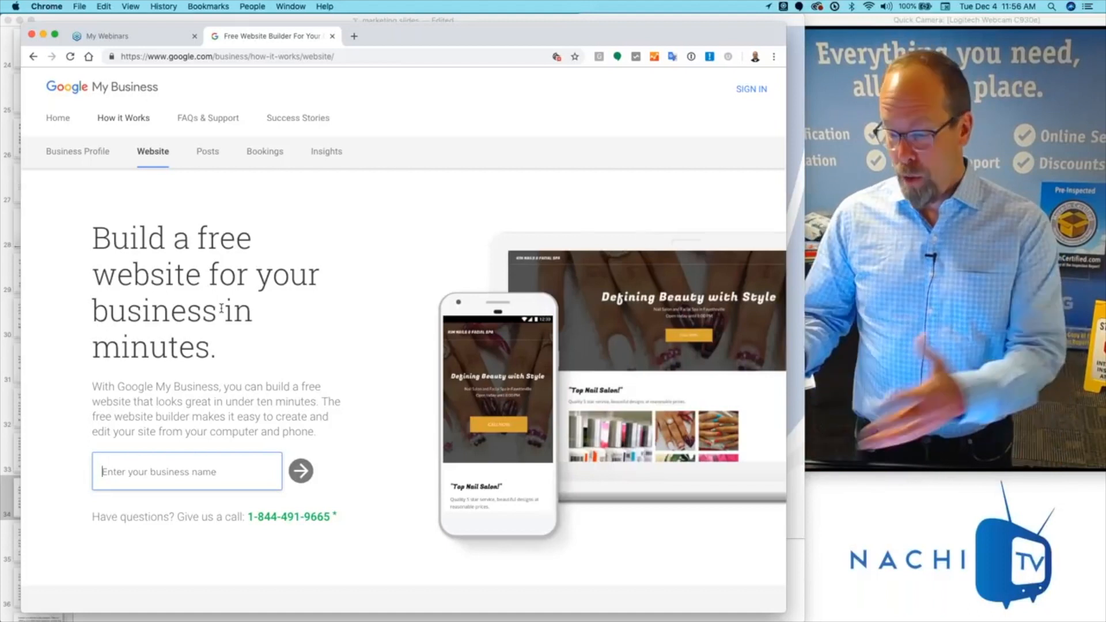
mouse_move(250, 354)
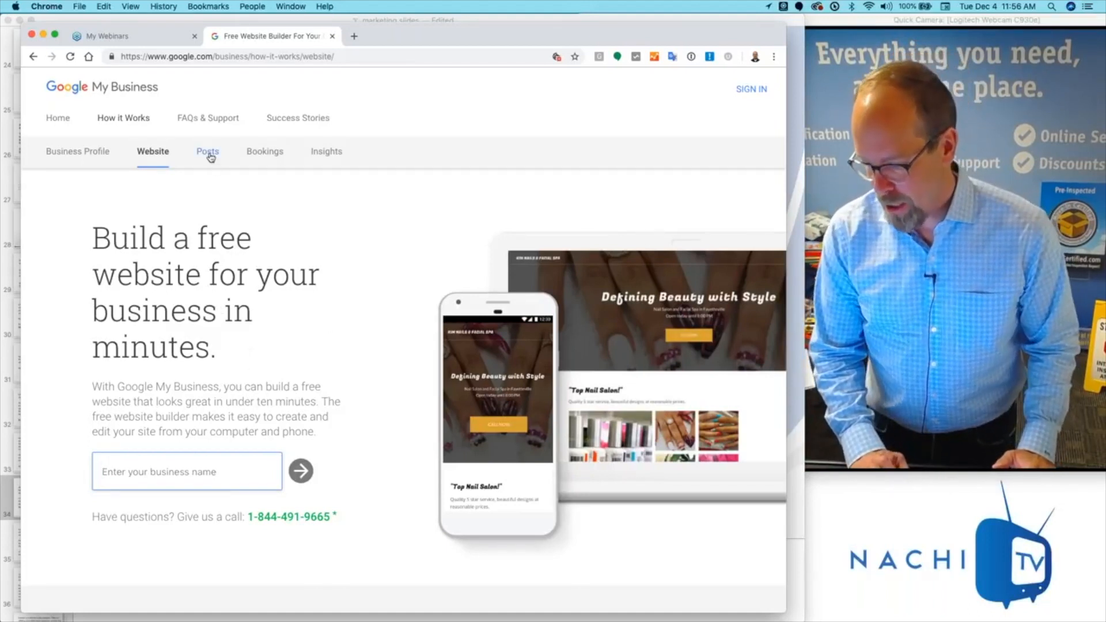
left_click(207, 151)
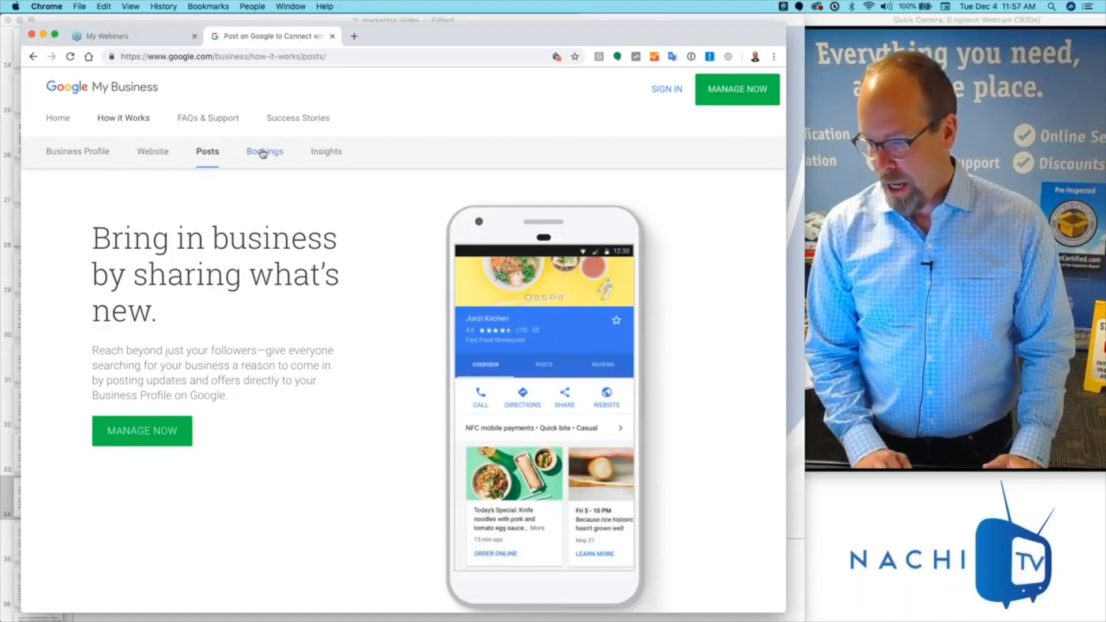
left_click(264, 151)
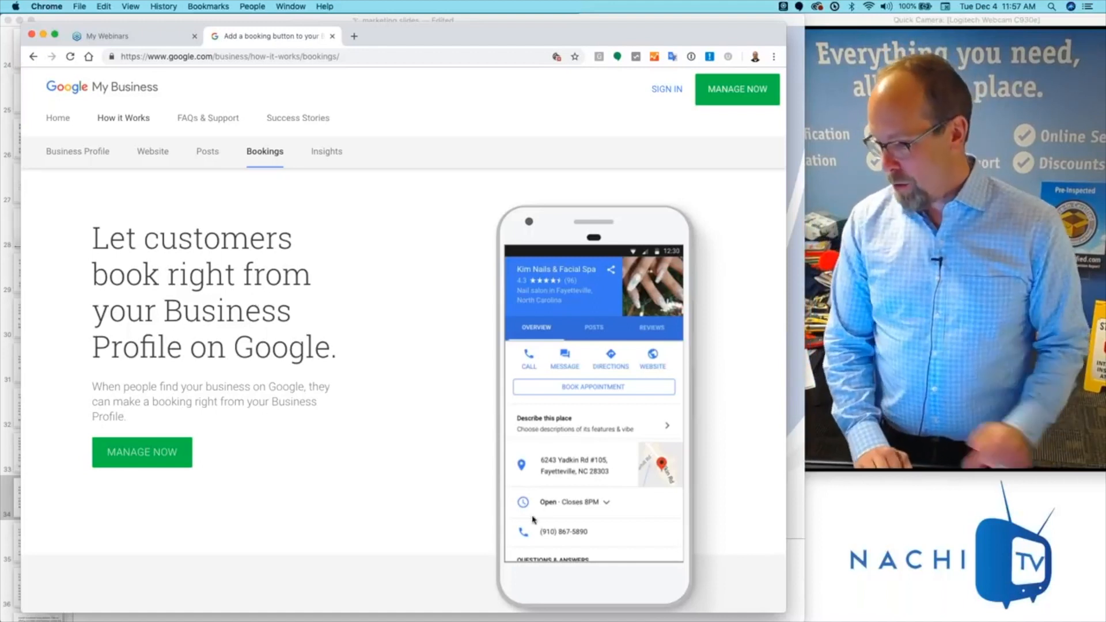
mouse_move(586, 393)
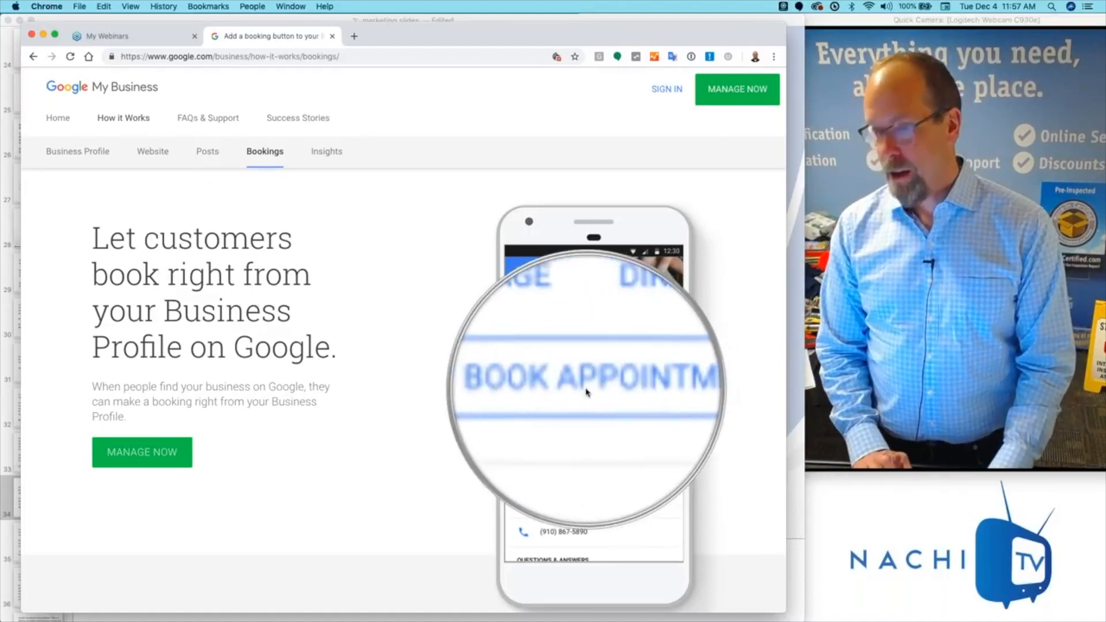
Return to Keynote slide 34 and show the support.google.com/business/answer/3474050 link popover.
left_click(327, 151)
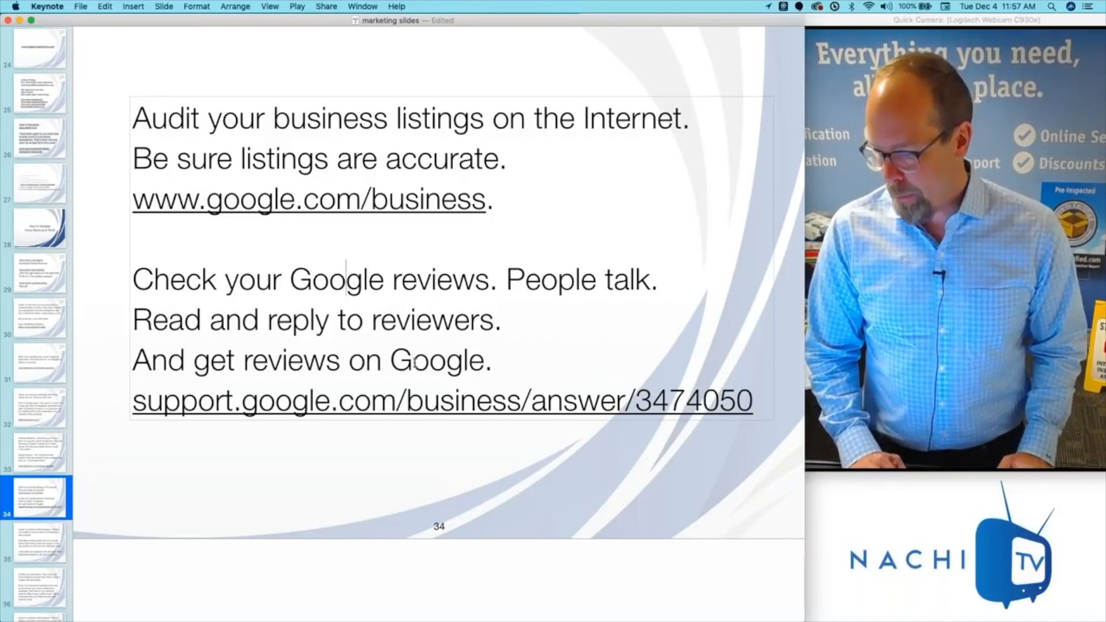
left_click(441, 400)
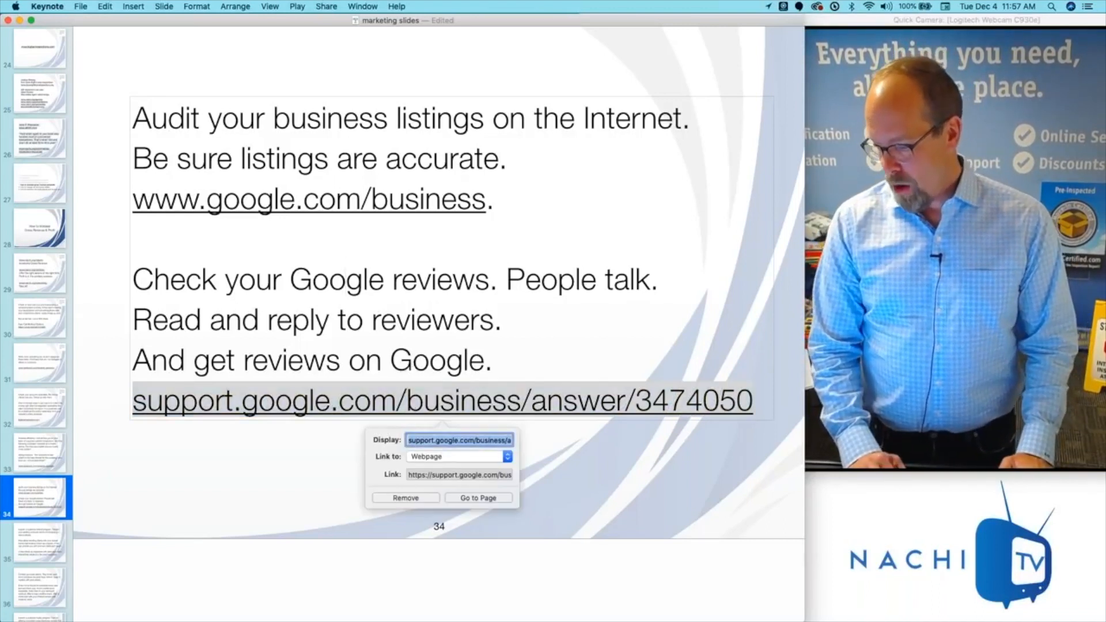
Load the 'Read and reply to reviews' help article, then move to 'Get reviews on Google', selecting each title.
left_click(477, 498)
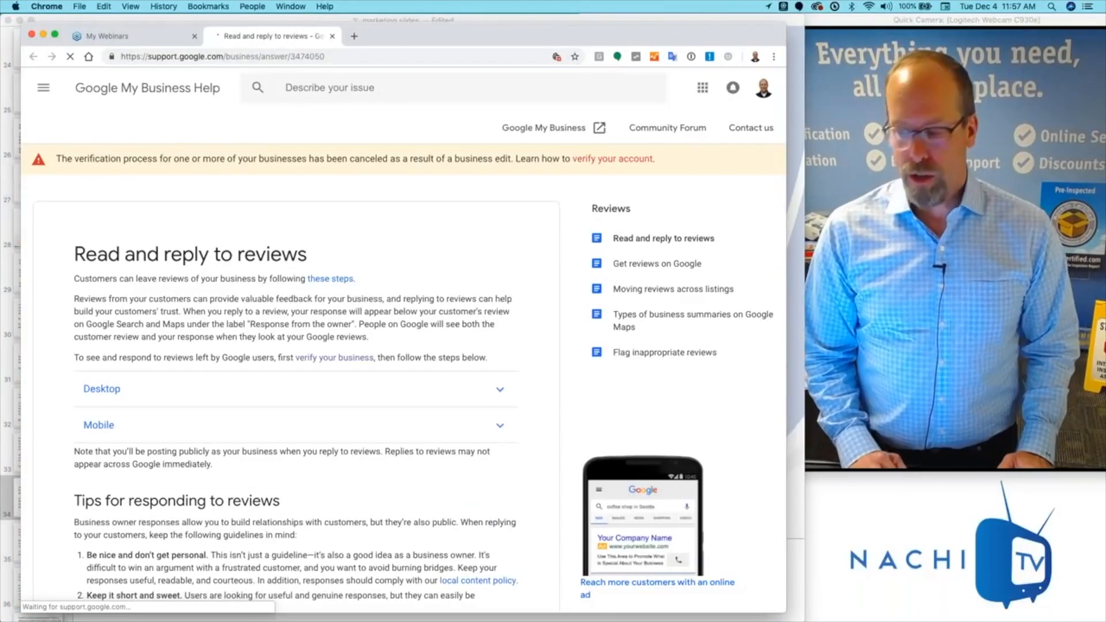
double_click(189, 253)
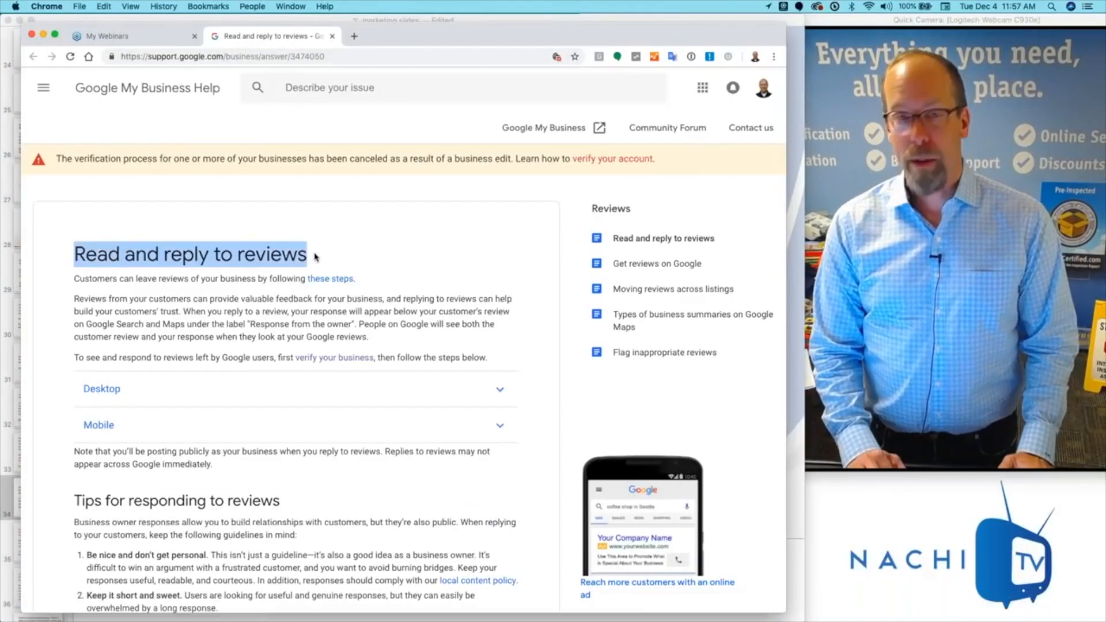
left_click(656, 263)
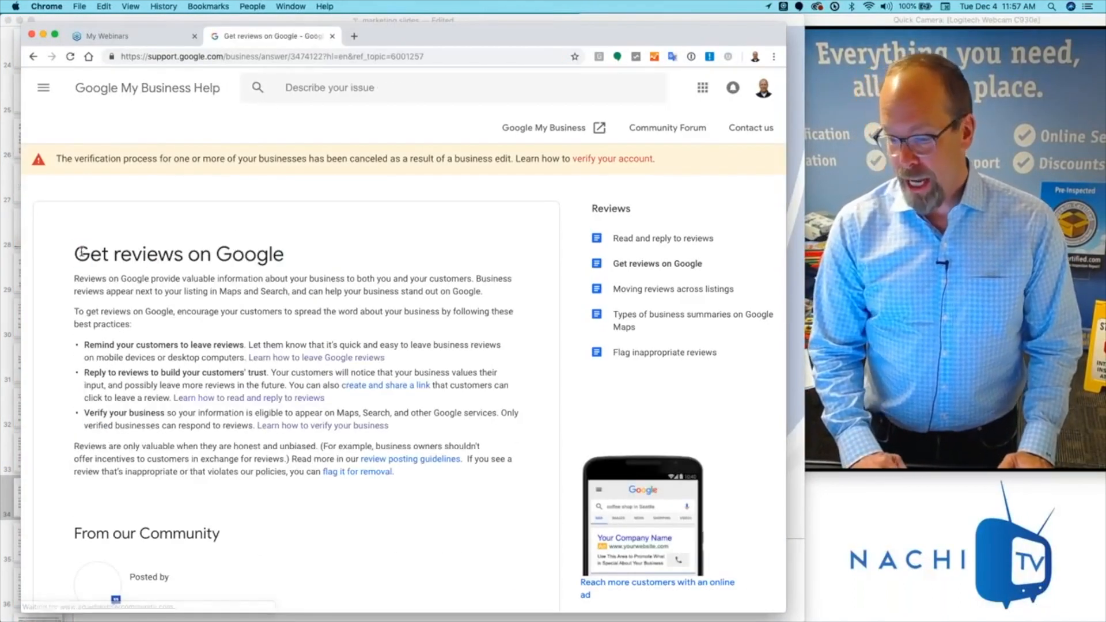
double_click(177, 253)
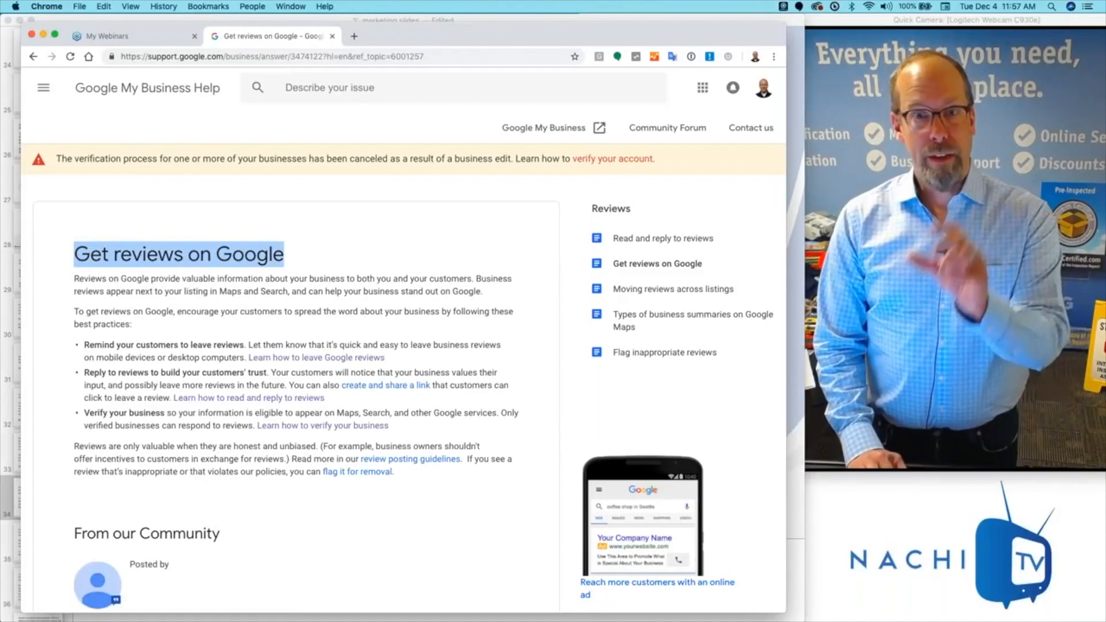
mouse_move(349, 396)
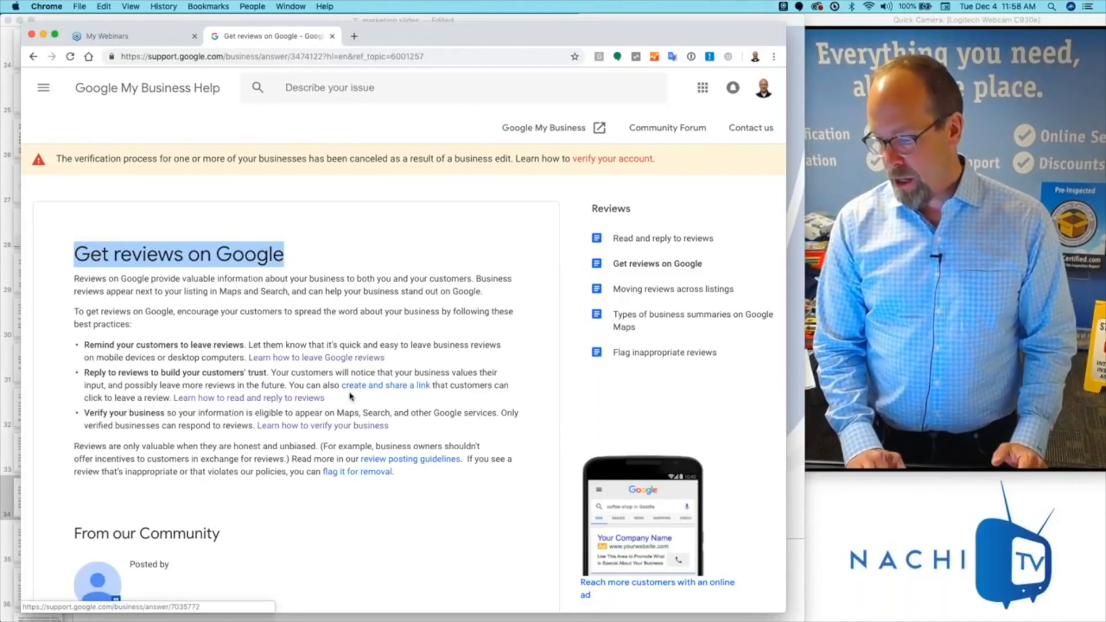